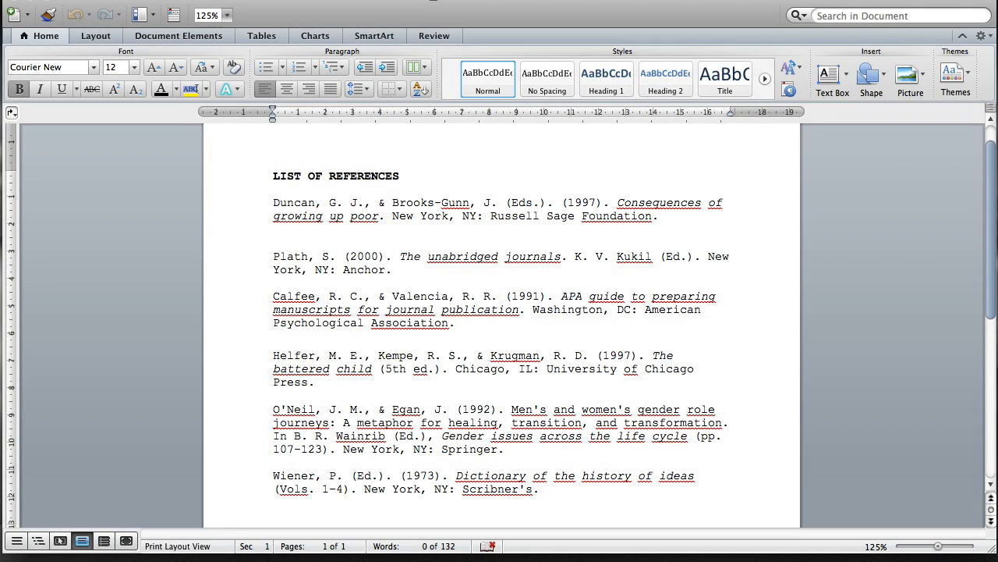
Step: Select the reference entries from Duncan to Wiener and bring up the Sort Text settings
left_click(275, 175)
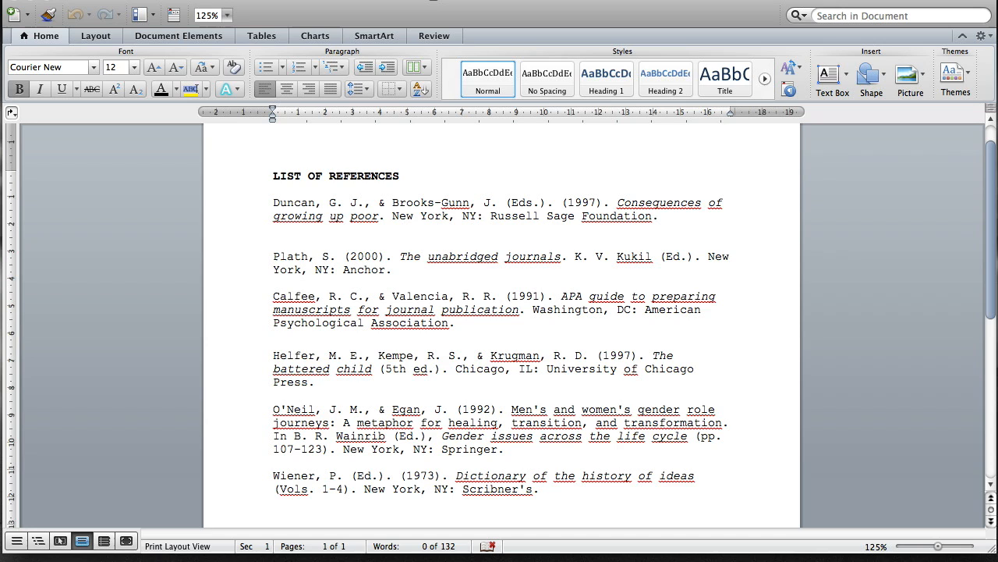
left_click(273, 175)
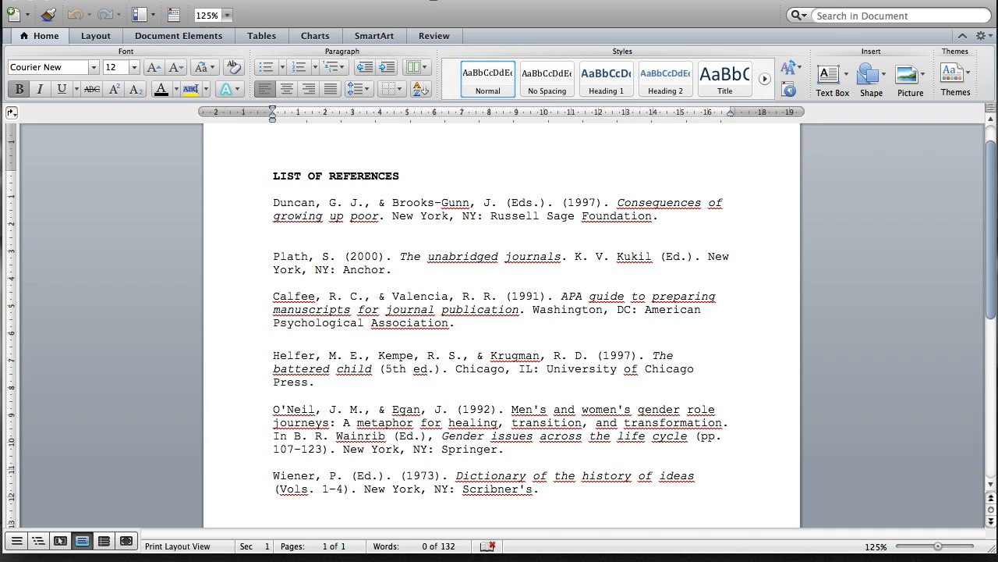
left_click(271, 175)
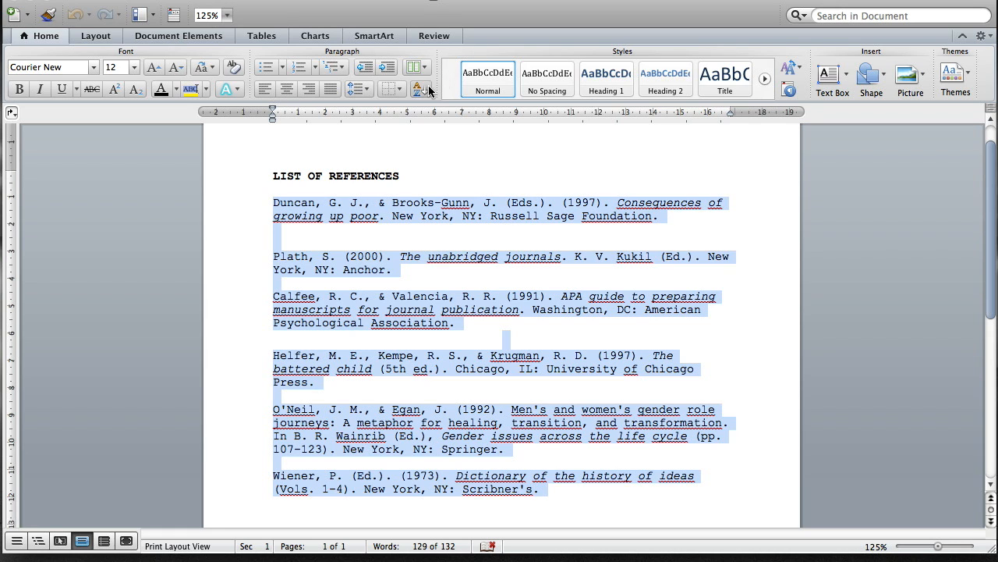
mouse_move(418, 87)
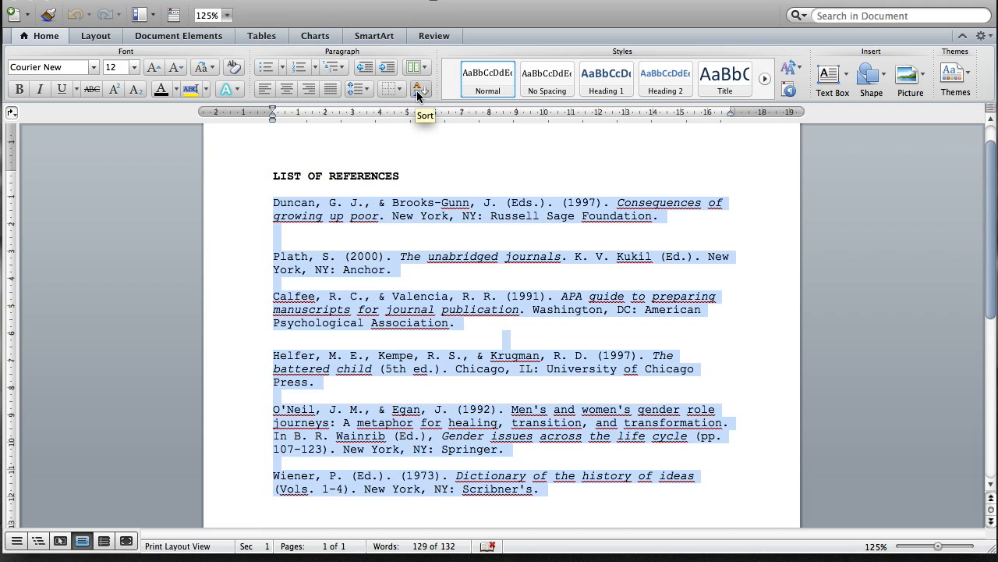
left_click(419, 87)
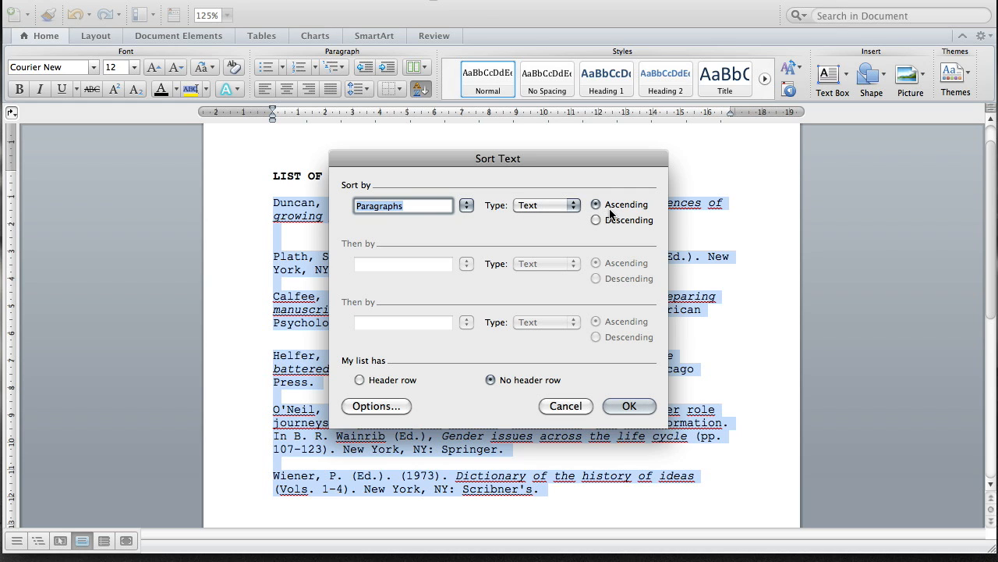
mouse_move(616, 213)
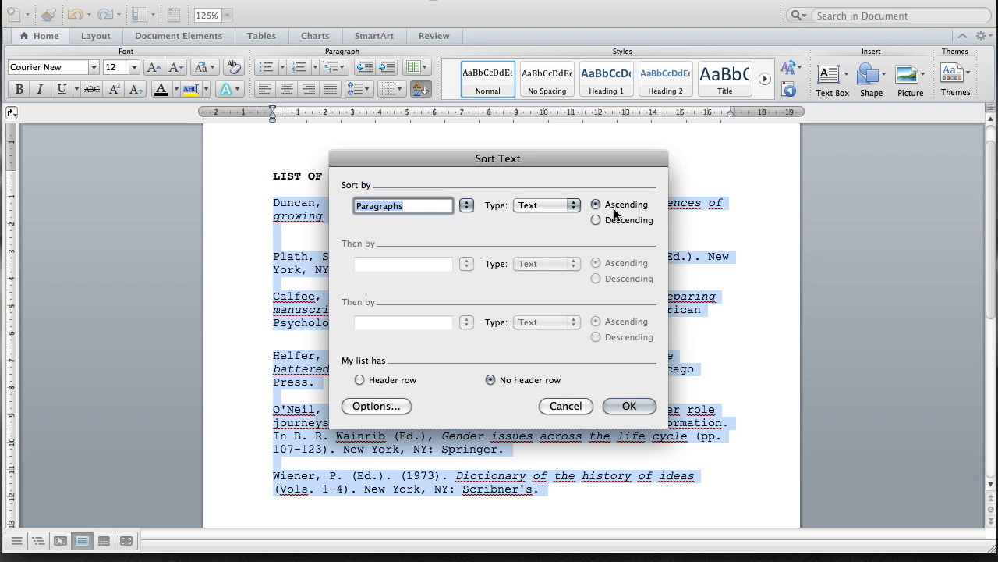
mouse_move(616, 273)
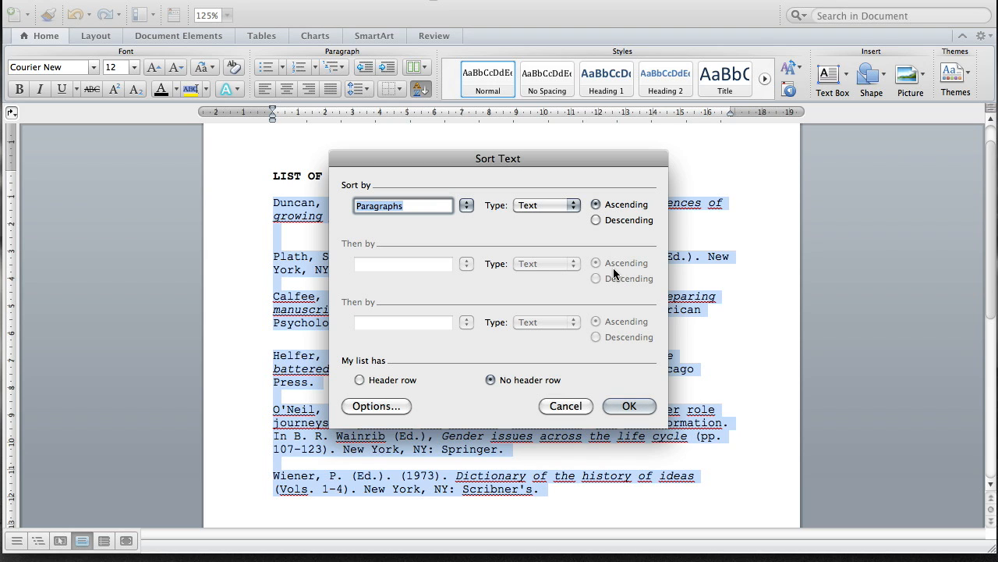
mouse_move(611, 384)
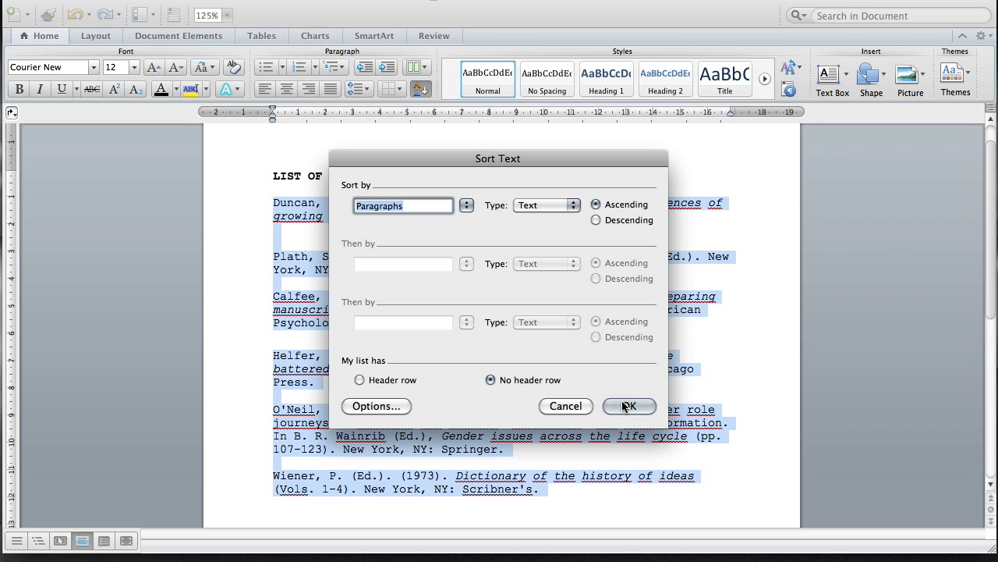
Step: Confirm sorting by Paragraphs, Text, Ascending with no header row, putting Calfee first
left_click(628, 405)
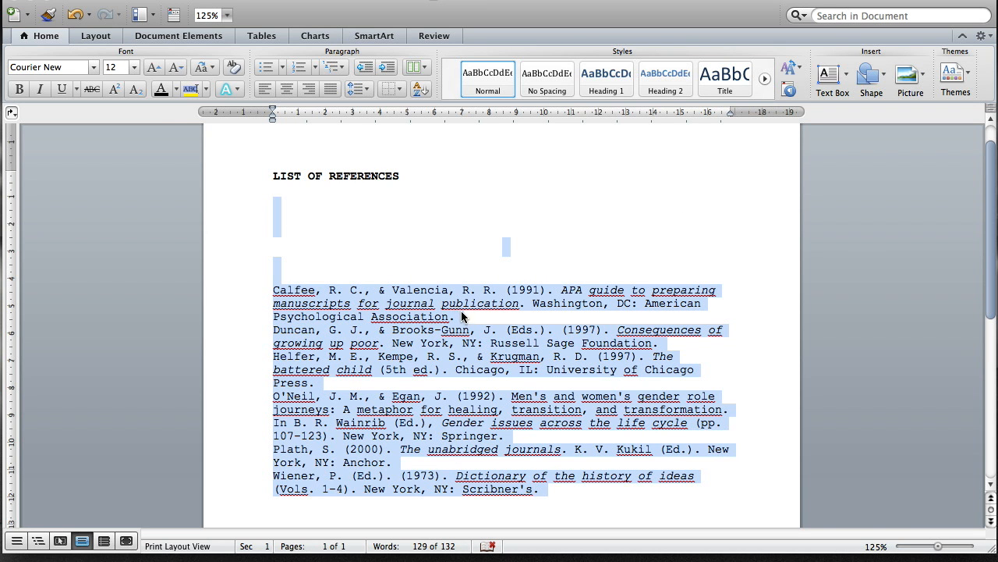
Step: Insert blank lines after the Calfee through Plath entries so each reference stands apart
left_click(456, 317)
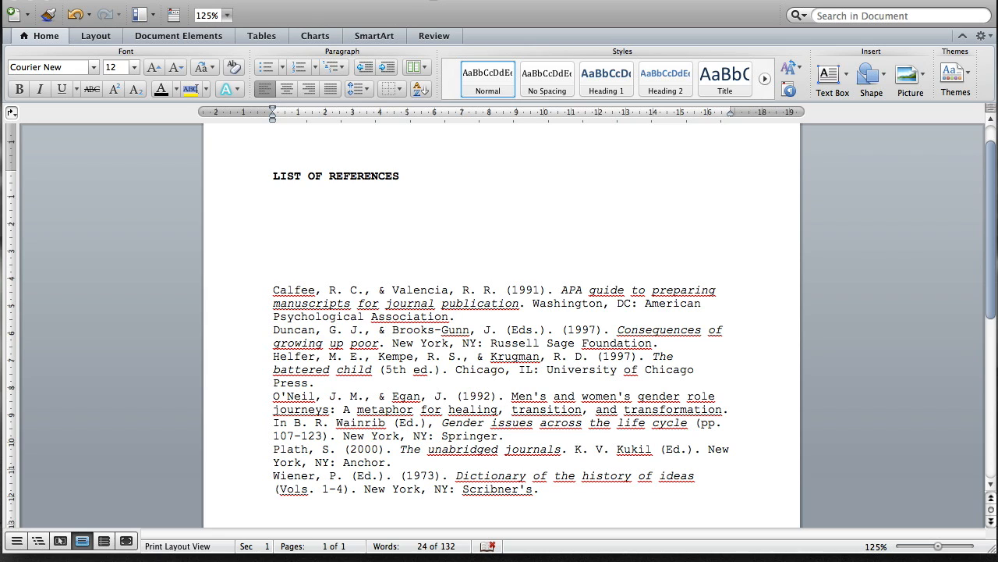
left_click(456, 317)
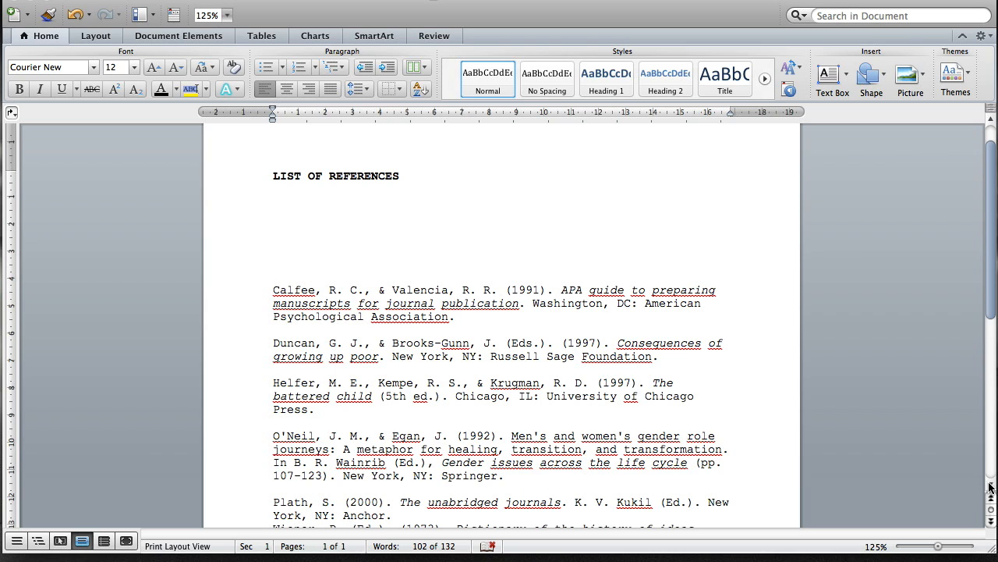
scroll("down", 3)
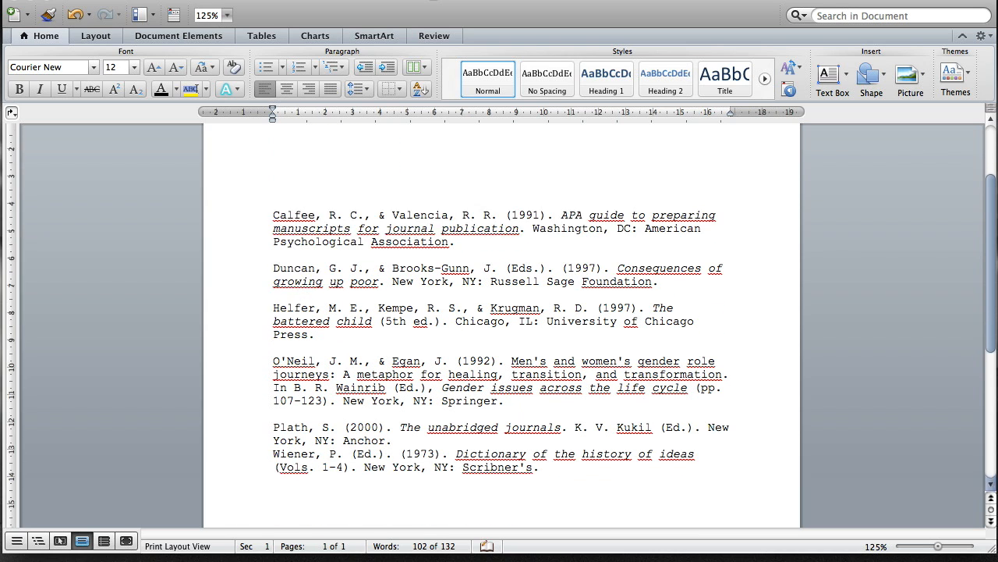
left_click(393, 440)
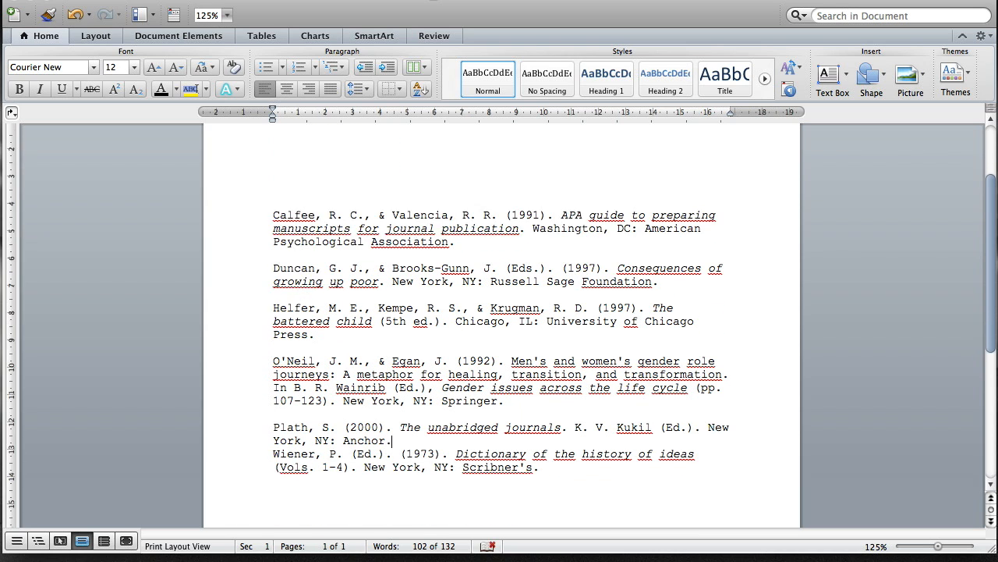